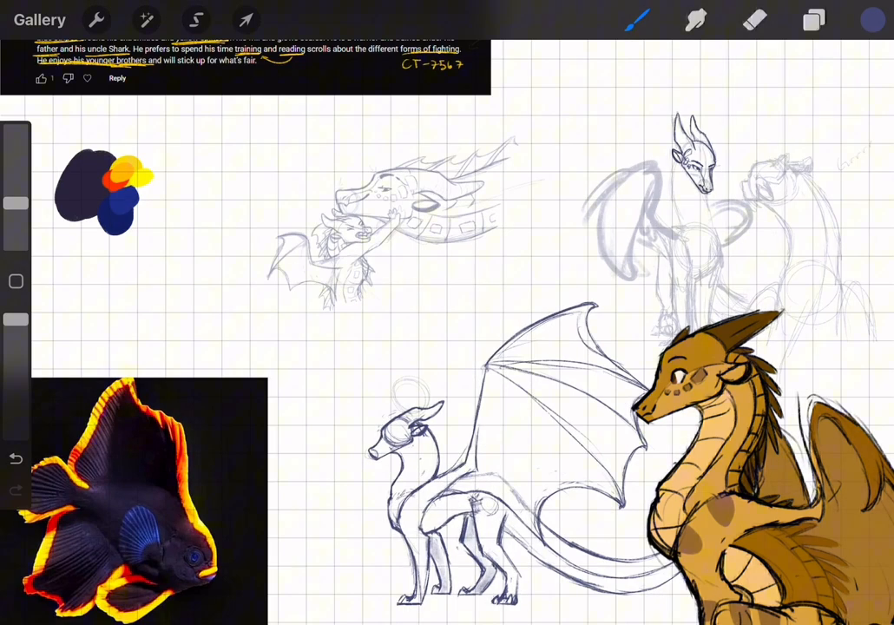
- Trace a bold dark-blue outline of the dragon's head over the rough sketch
click(247, 19)
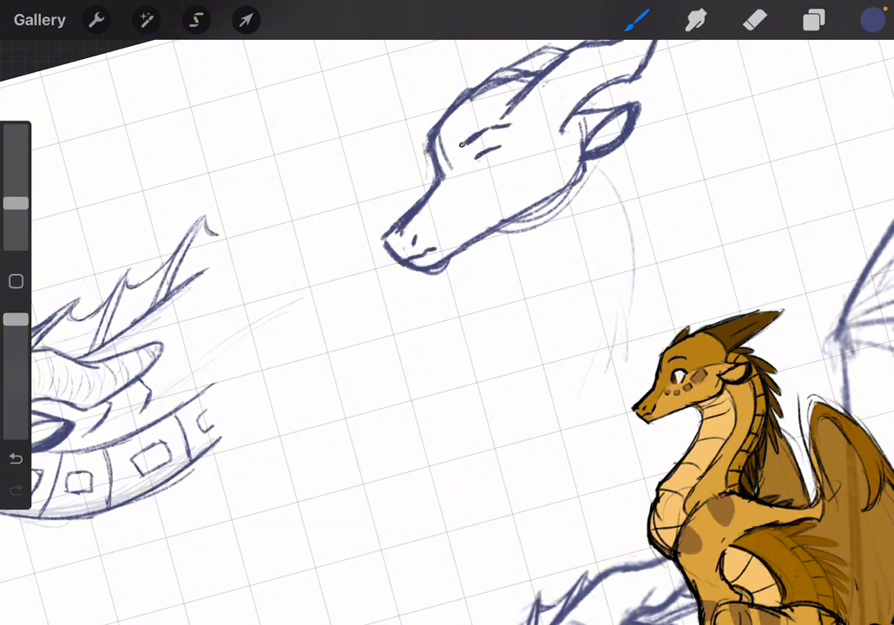
- Paint the standing dragon's body dark purple with a gray-blue plated underbelly and blue leg and tail stripes
click(753, 19)
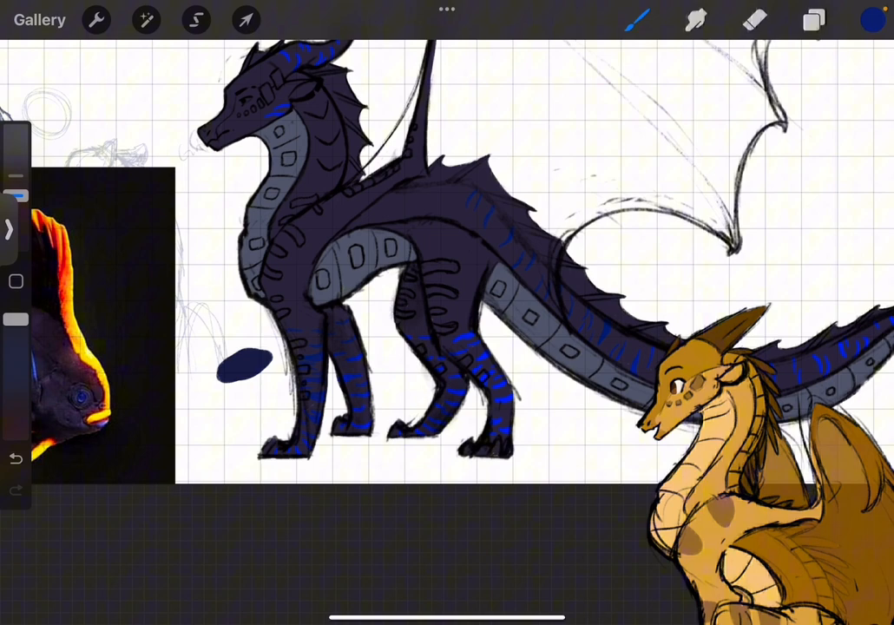
- Sample a dark colour from the batfish reference and darken the dragon's body to near-black purple
click(813, 19)
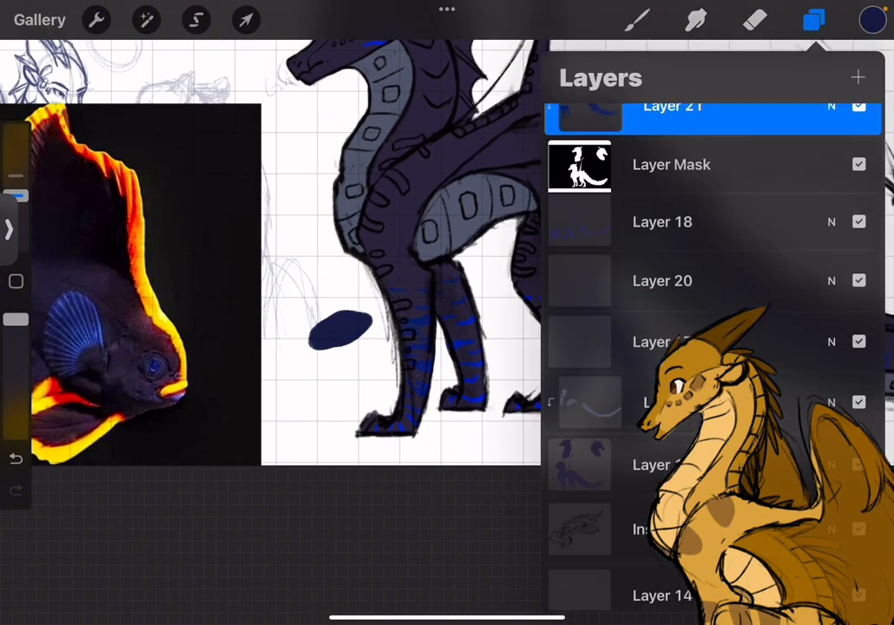
click(146, 20)
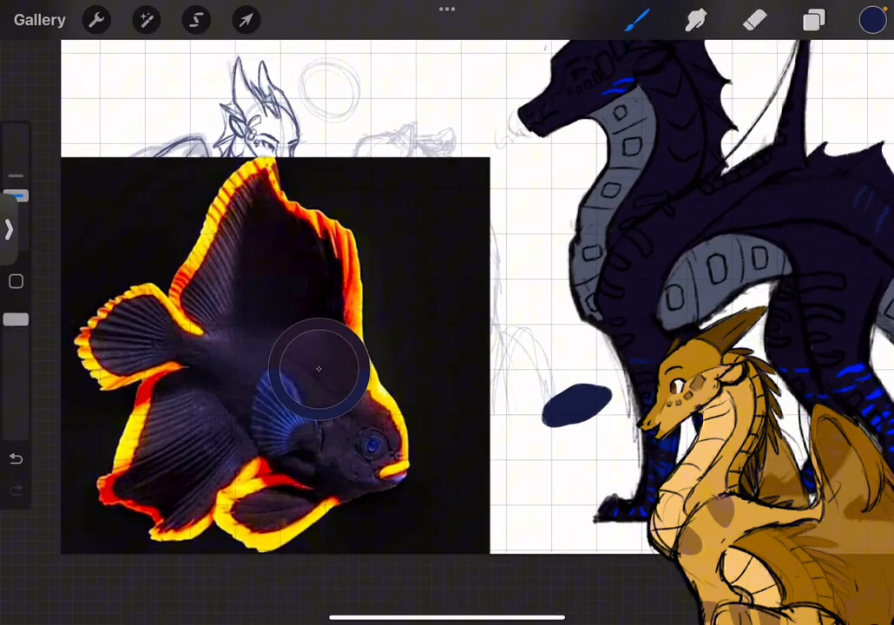
click(812, 19)
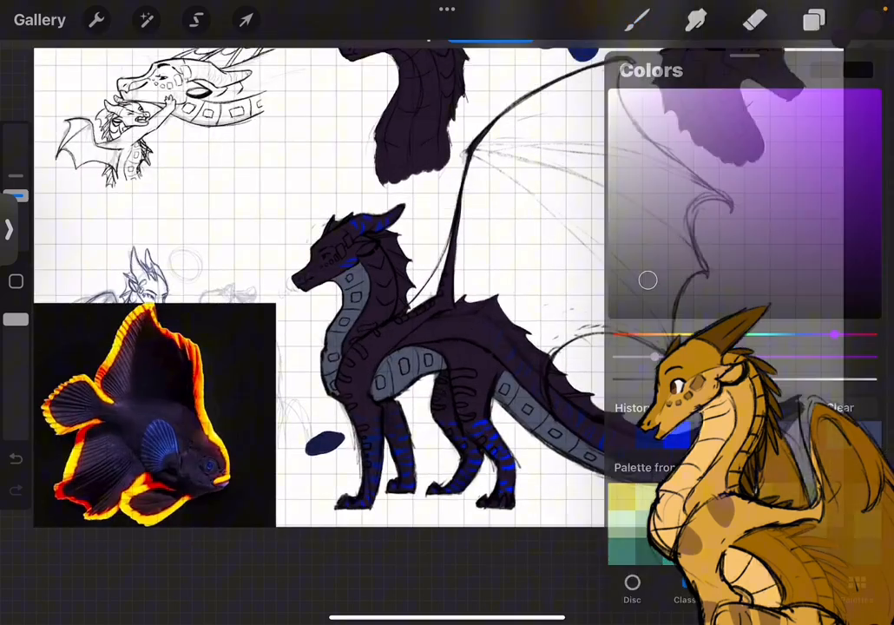
click(812, 19)
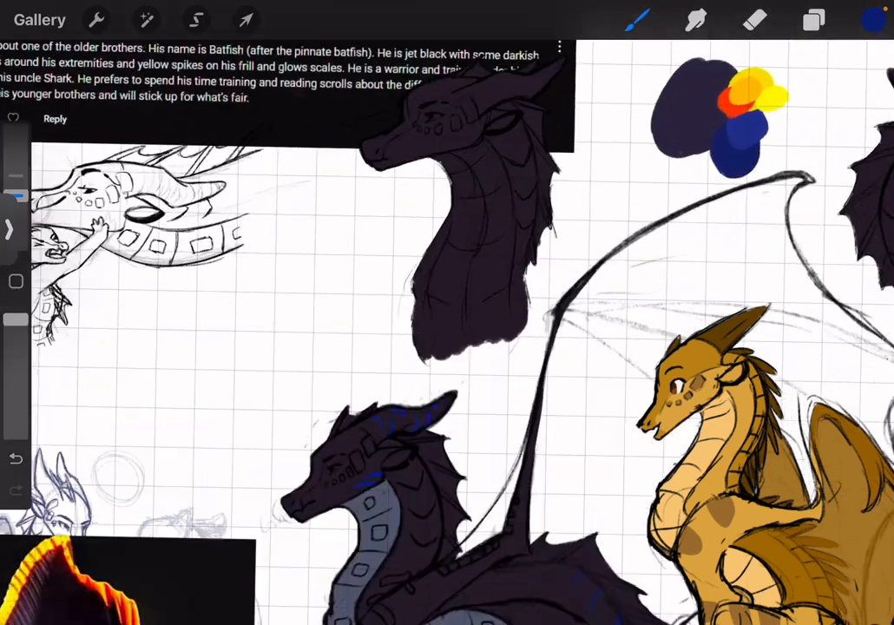
- Paint bright yellow scale dots and frill spikes on the dragon's head
click(812, 20)
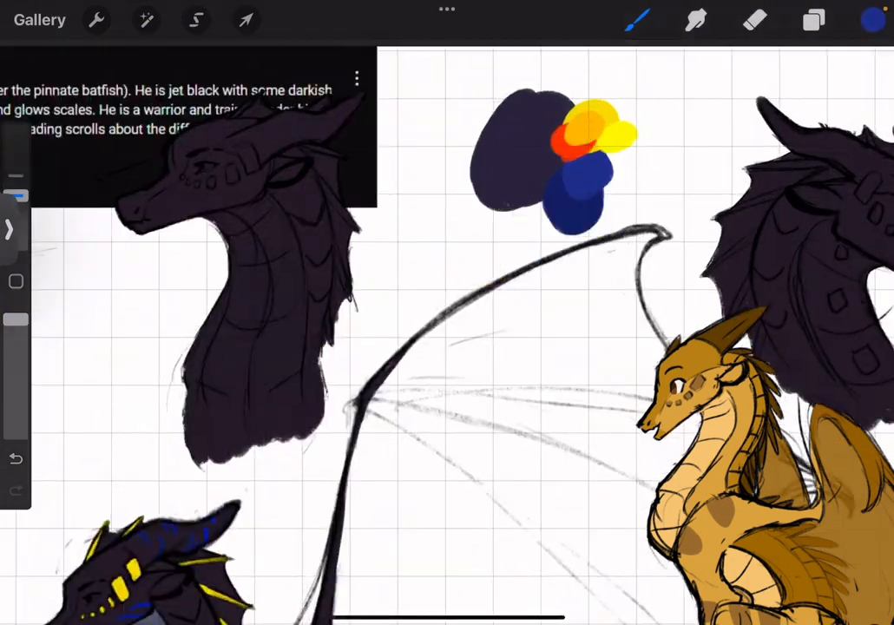
- Add blue shading on the snout and neck and yellow glow marks along the back and tail, erasing overflow
click(813, 20)
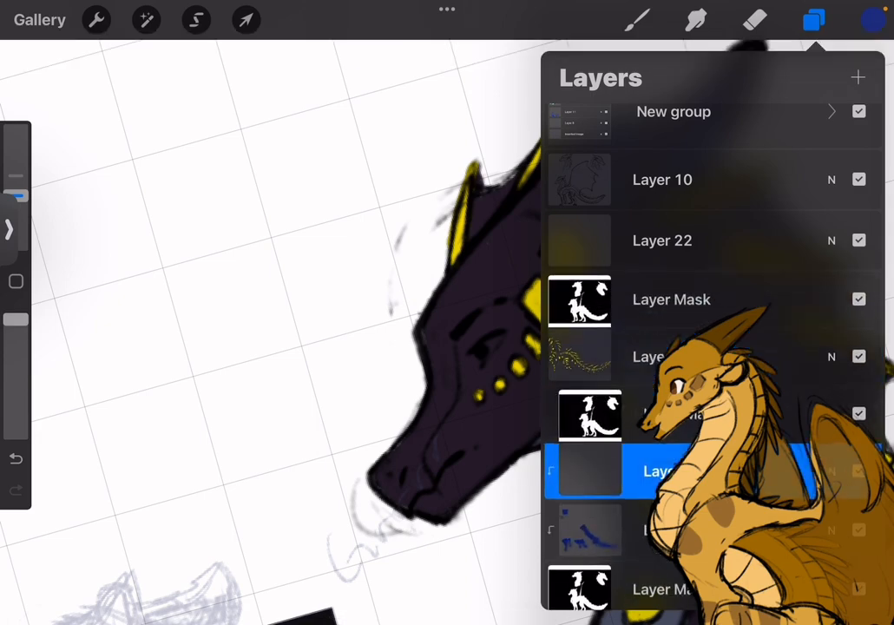
click(812, 19)
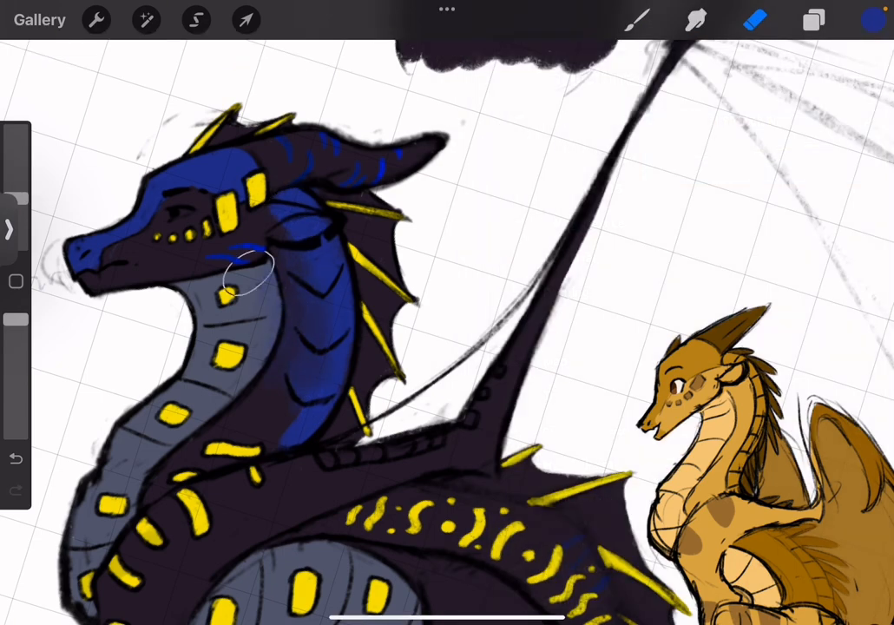
click(813, 20)
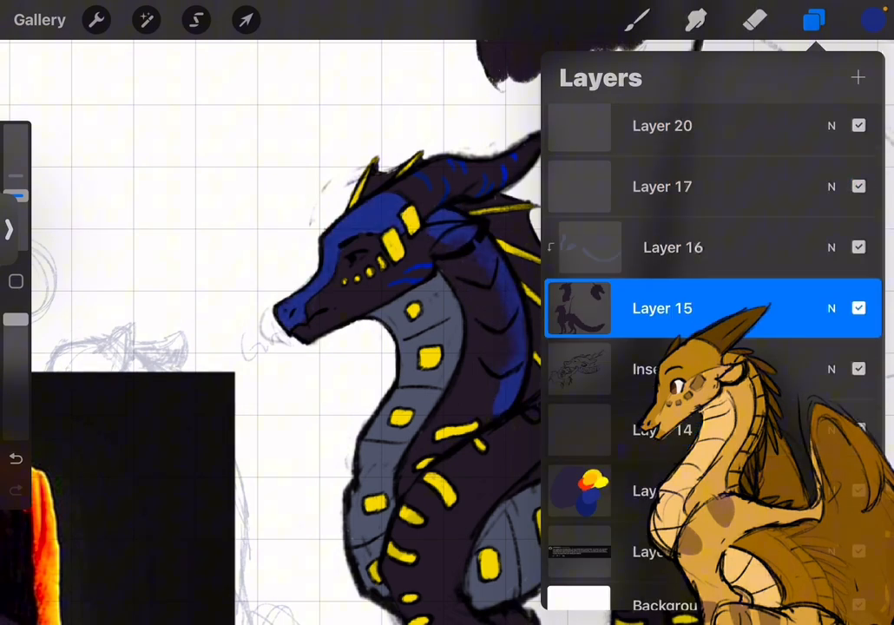
click(813, 20)
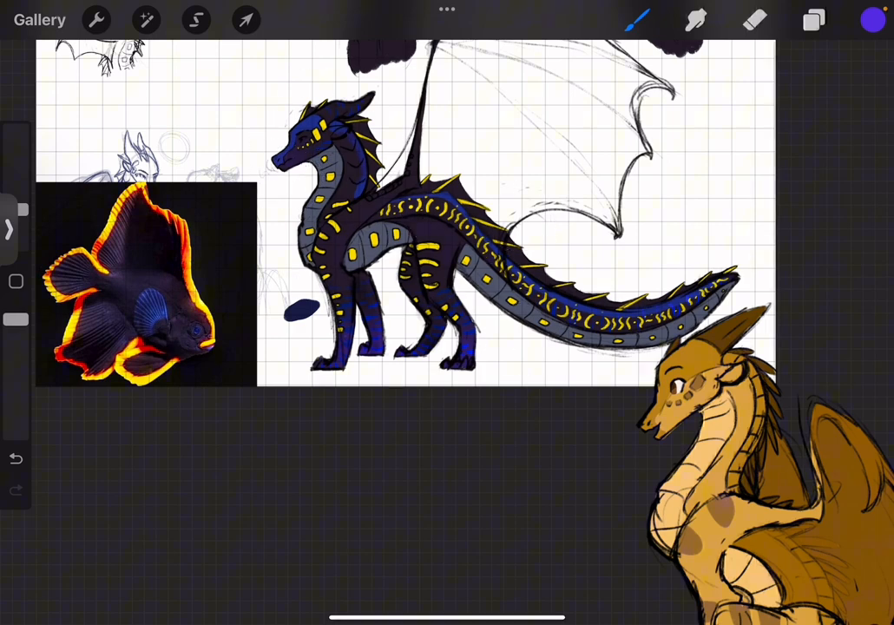
click(812, 19)
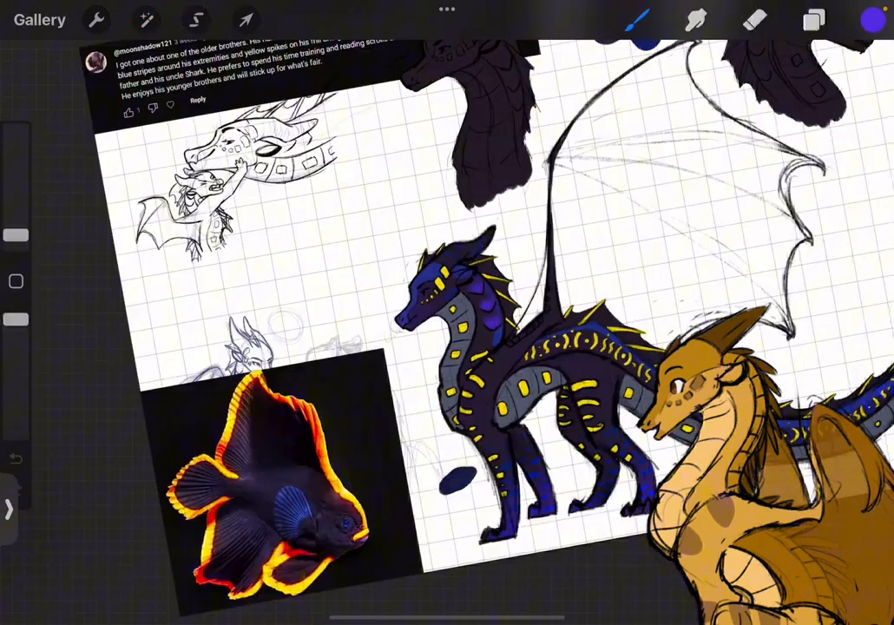
- Shift the hue of the purple gill patches and set Layer 28's blend mode to Lighten
click(145, 19)
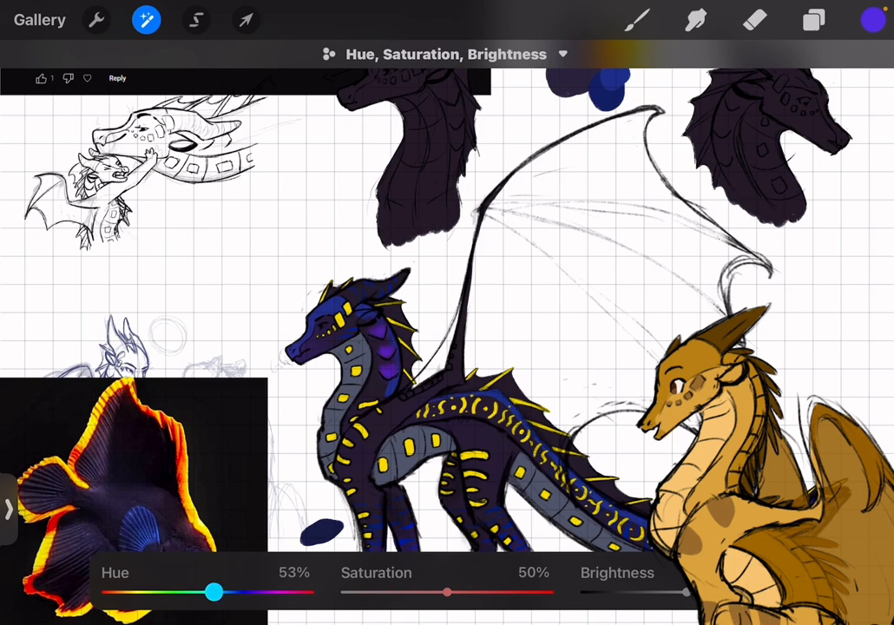
click(814, 20)
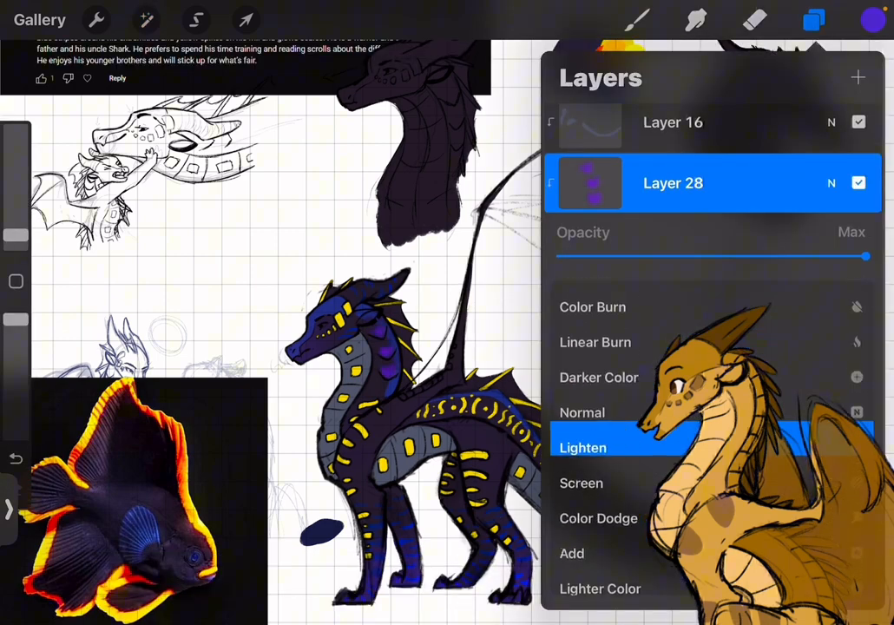
click(583, 447)
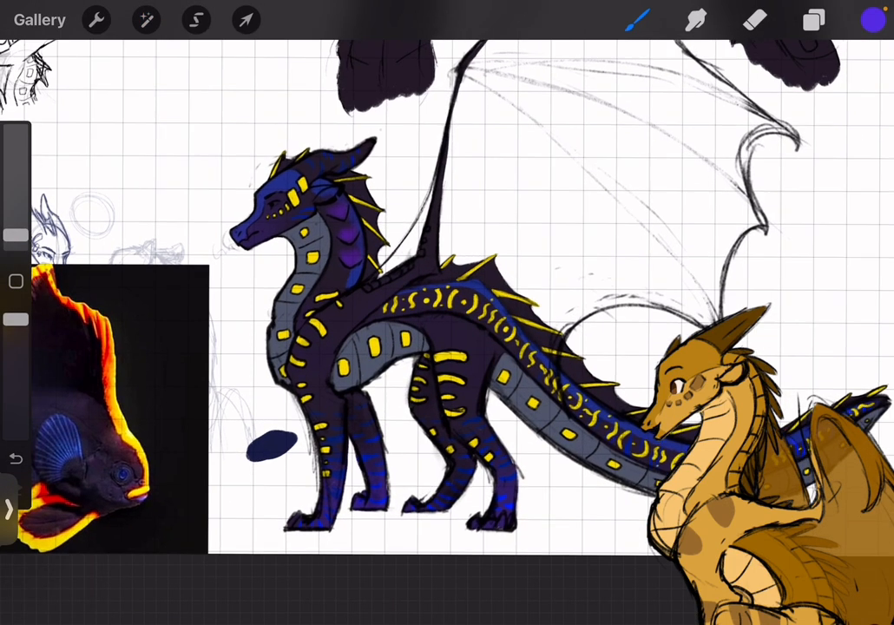
click(874, 19)
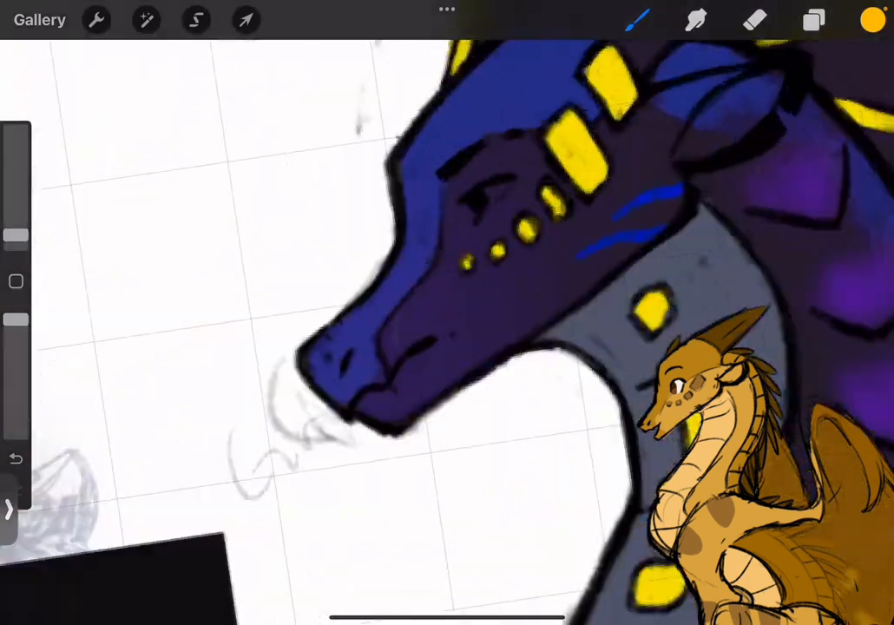
- Paint the eye light blue then teal, the ear fin pink, and start brushing cyan onto the wing
click(637, 19)
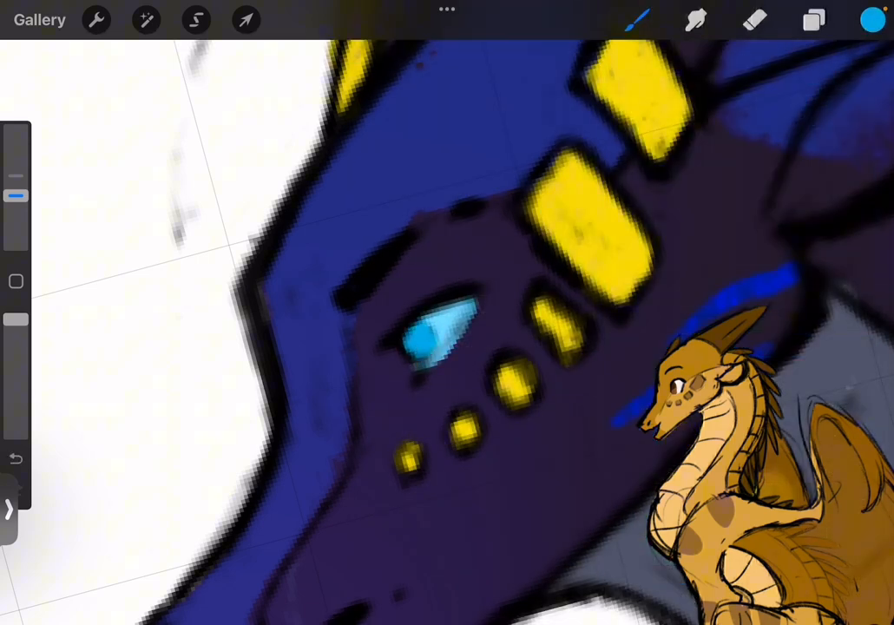
click(873, 19)
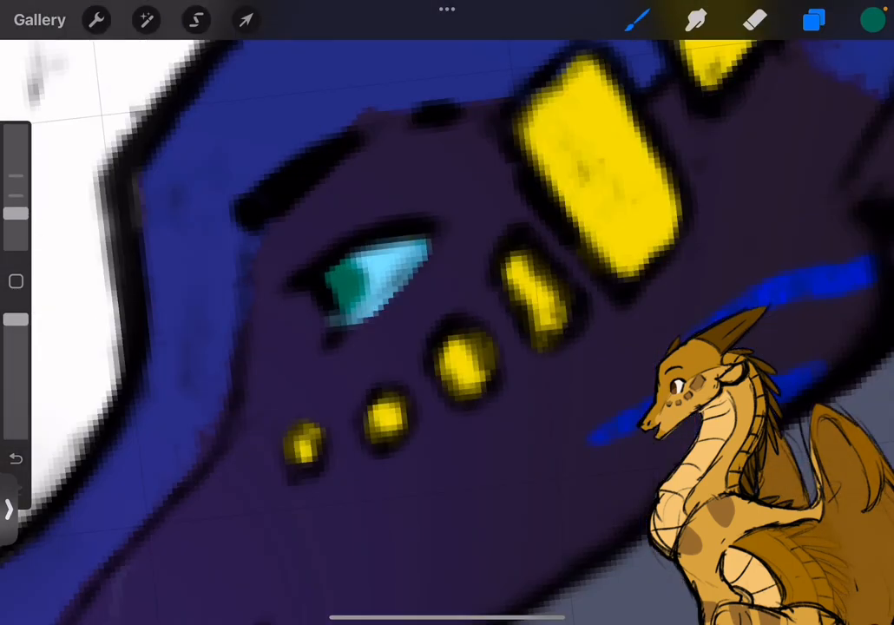
click(813, 20)
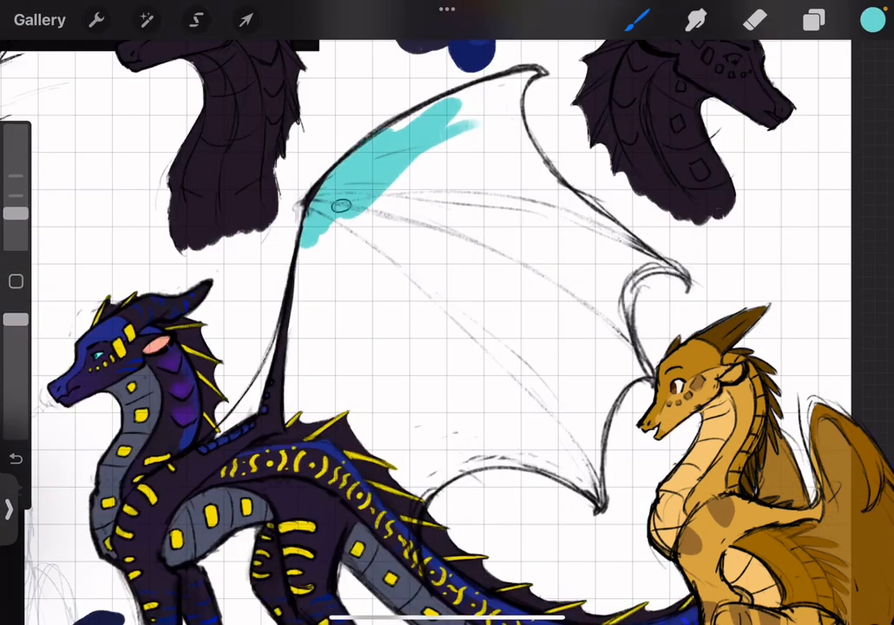
- Fill the entire wing membrane with pale translucent cyan
drag(338, 204, 312, 342)
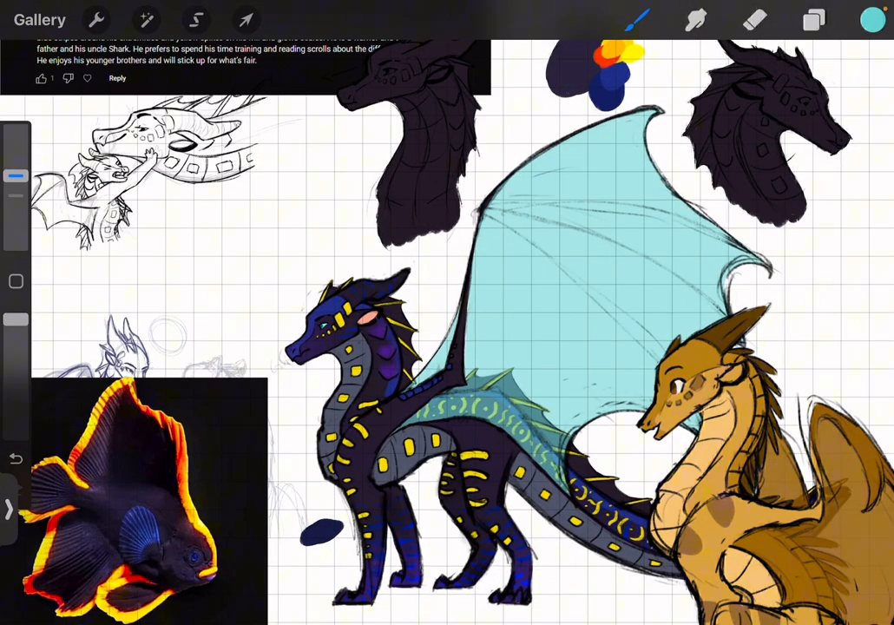
click(813, 19)
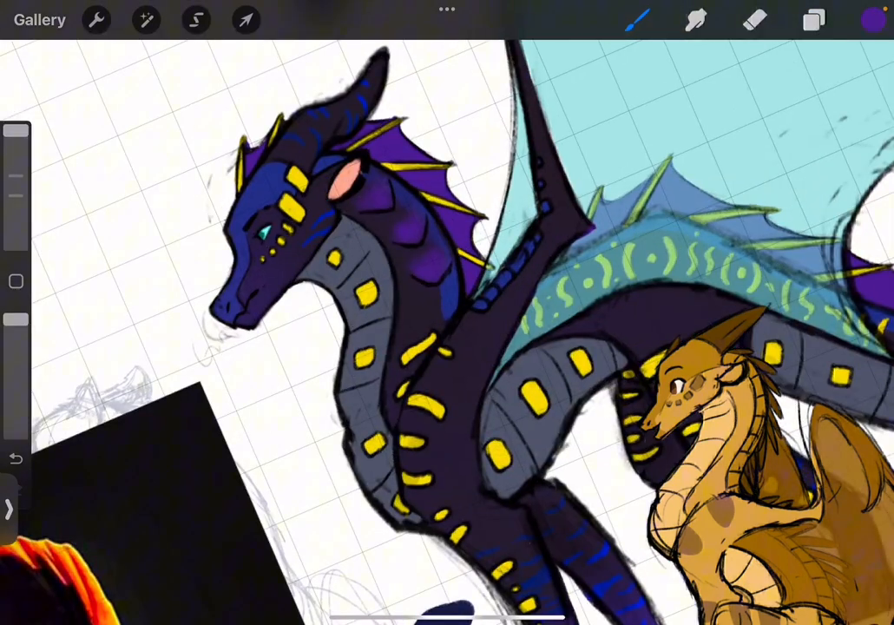
- Colour the frill and tail spines purple, warm some markings orange, and hide the reference screenshot layer
click(874, 20)
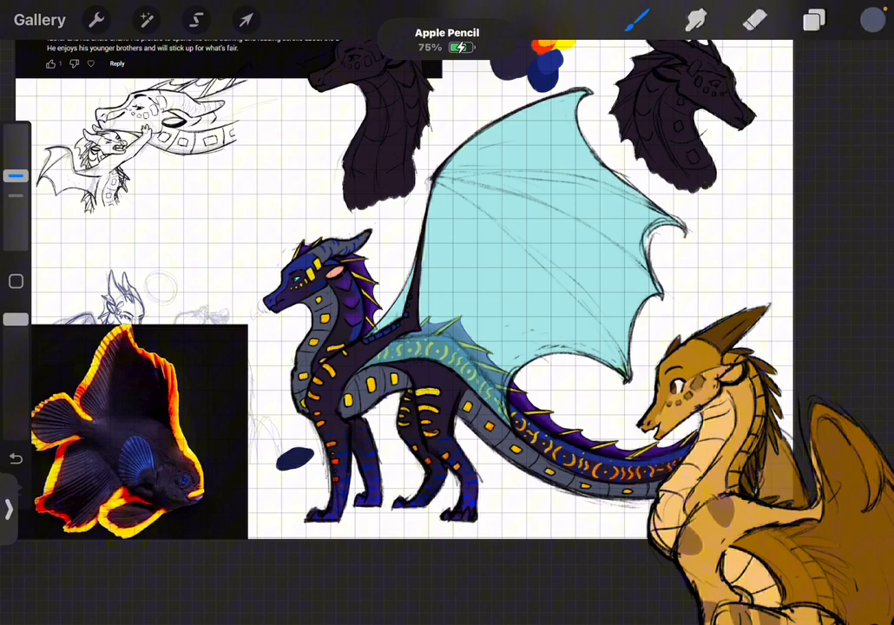
click(812, 19)
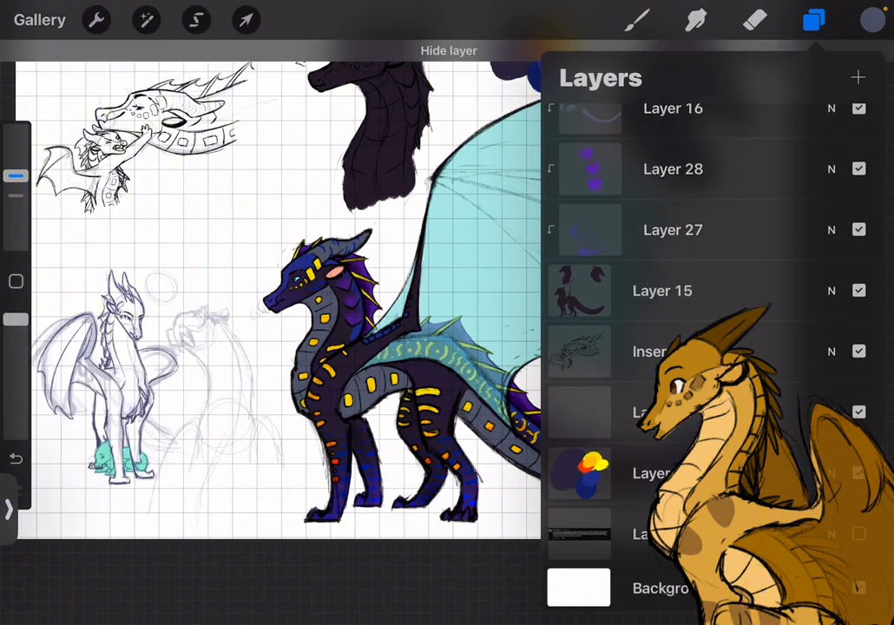